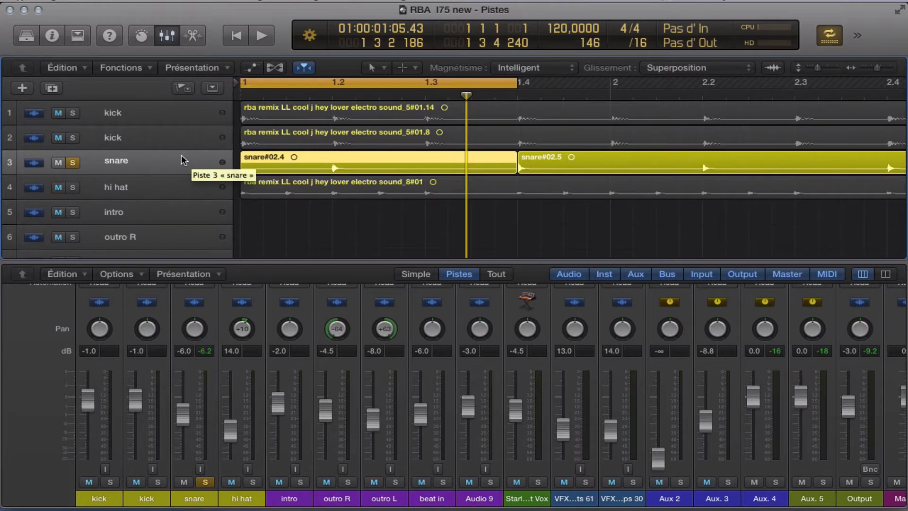
pyautogui.moveTo(266, 263)
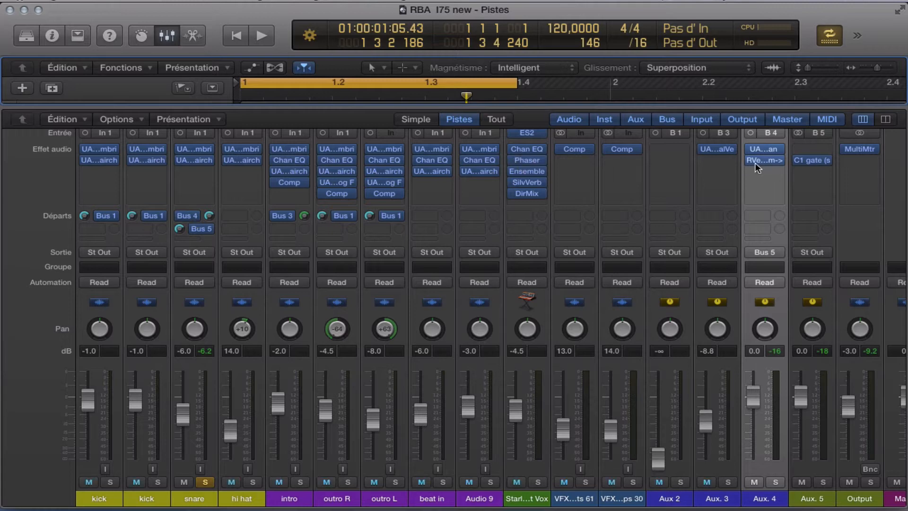
pyautogui.moveTo(770, 168)
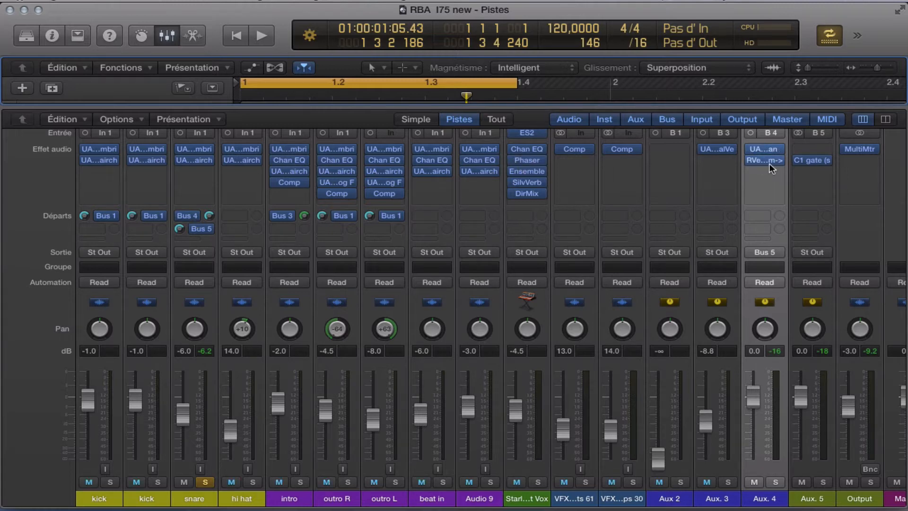
pyautogui.click(762, 160)
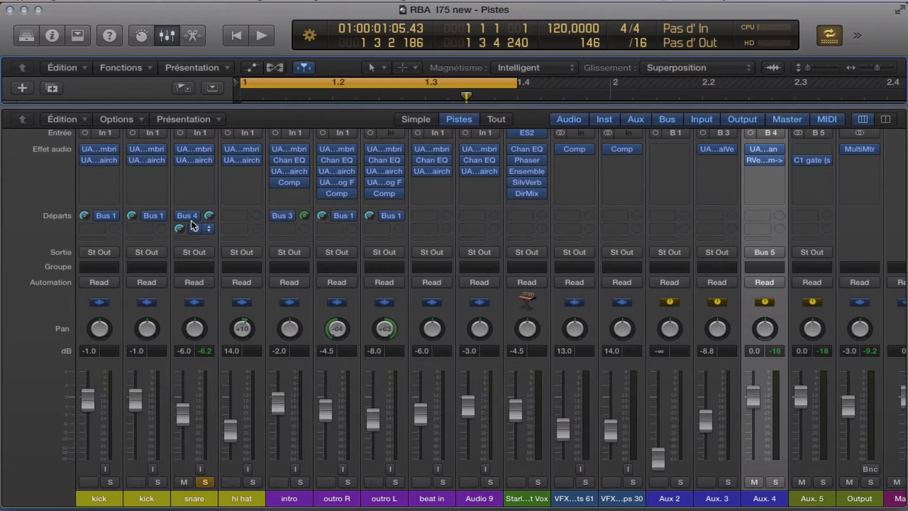
pyautogui.click(193, 229)
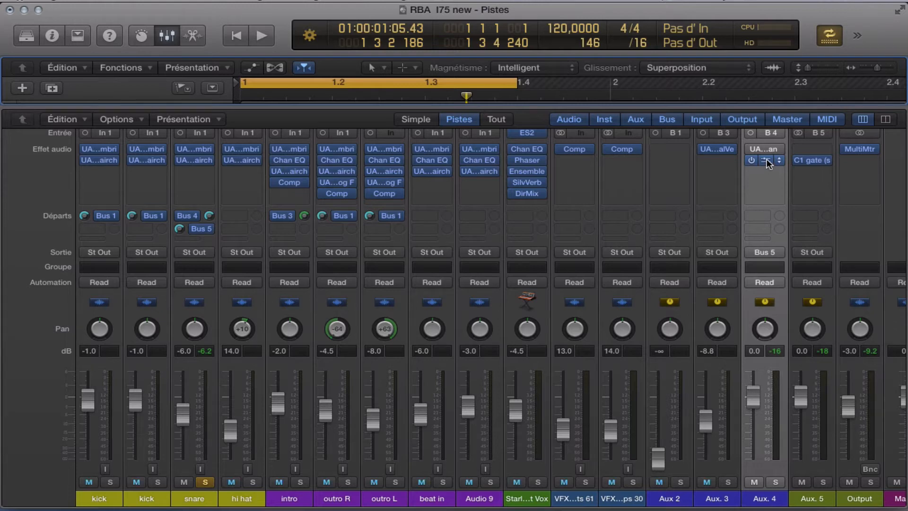
pyautogui.click(765, 160)
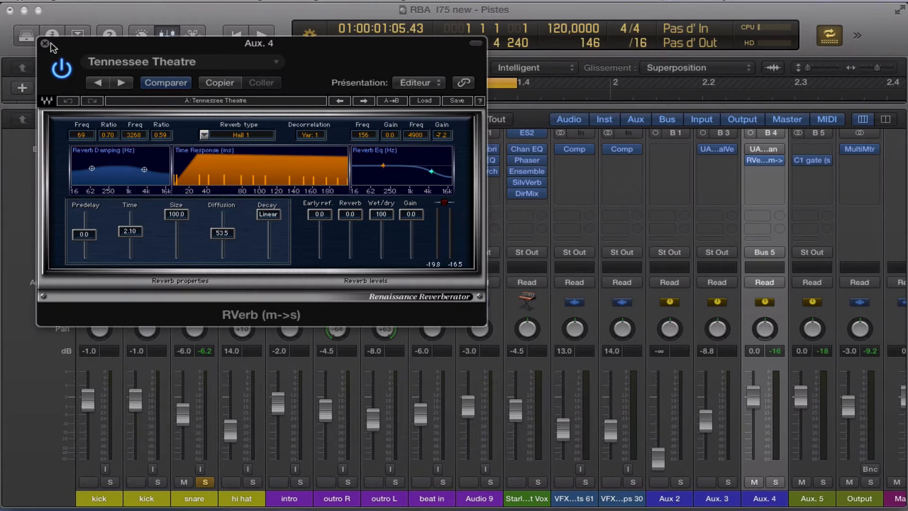
pyautogui.click(44, 43)
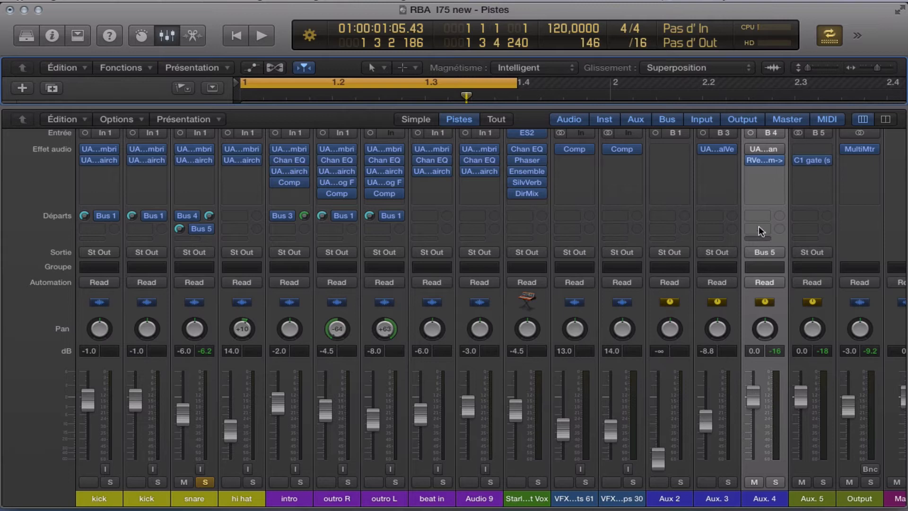
pyautogui.click(763, 282)
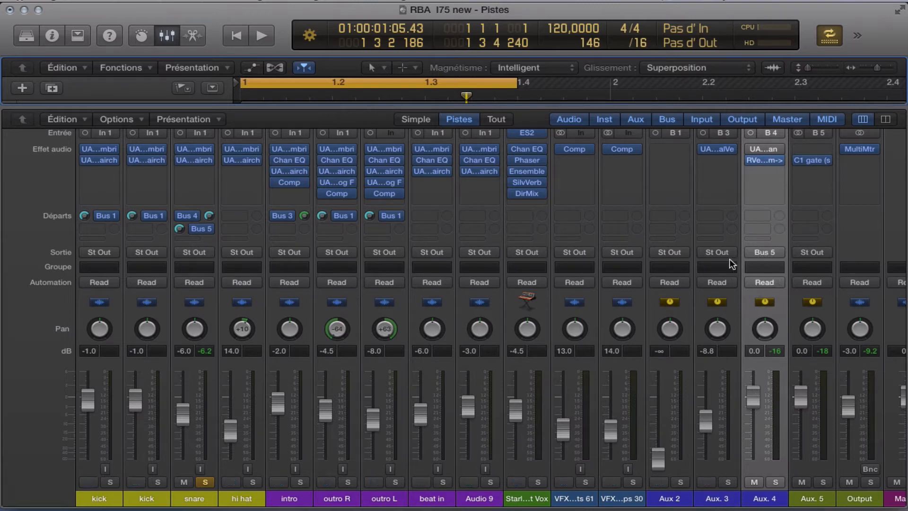
pyautogui.moveTo(722, 256)
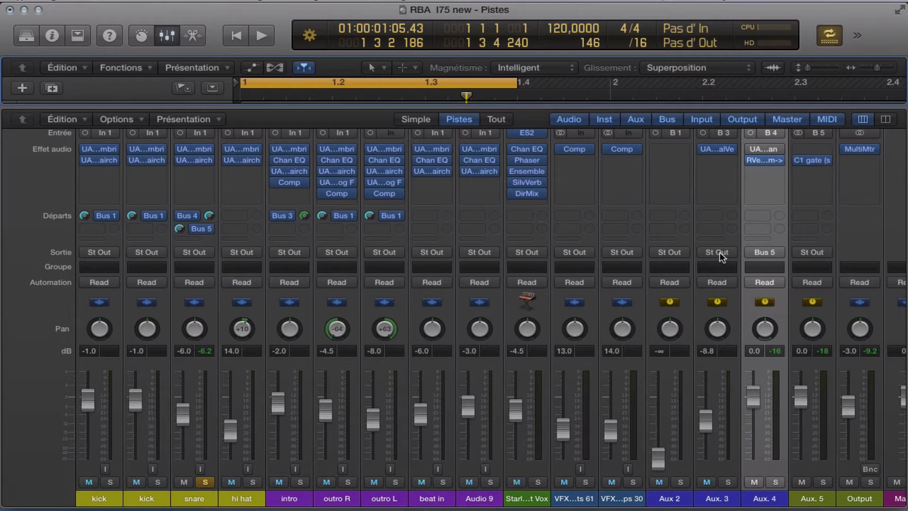
pyautogui.moveTo(735, 262)
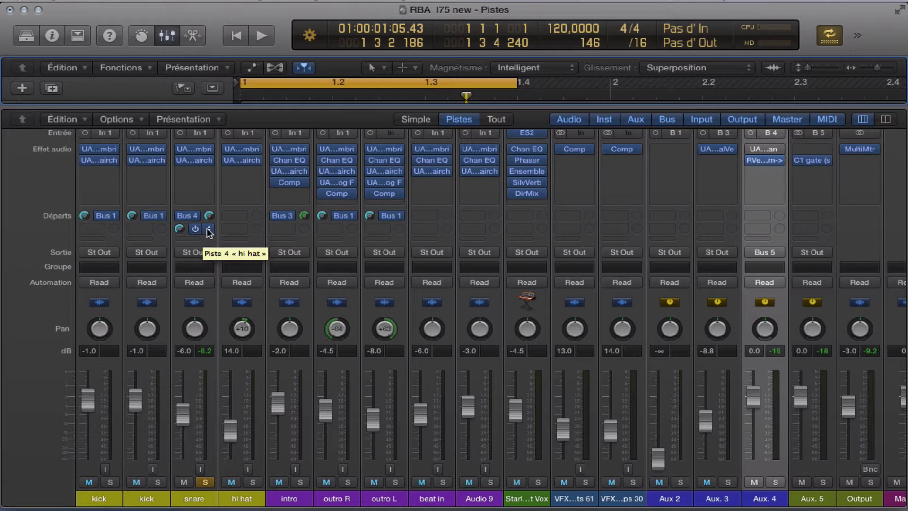
pyautogui.click(208, 229)
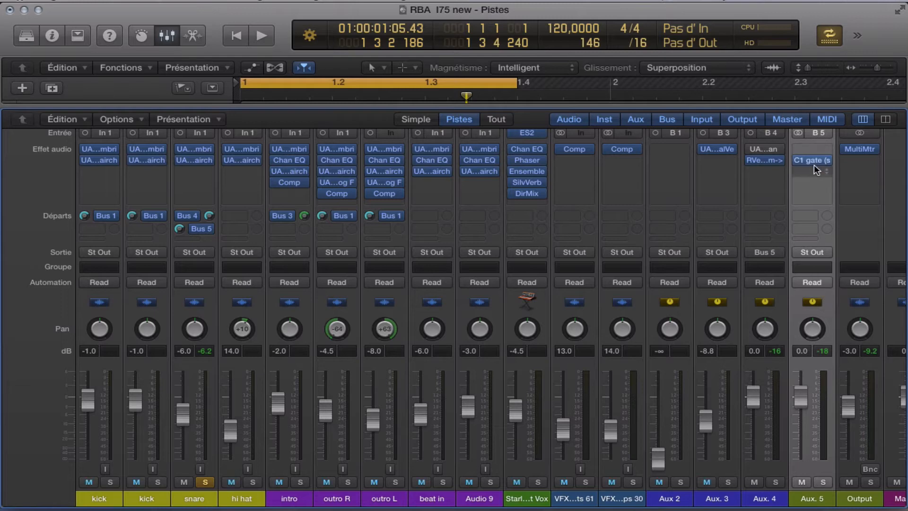
pyautogui.click(810, 160)
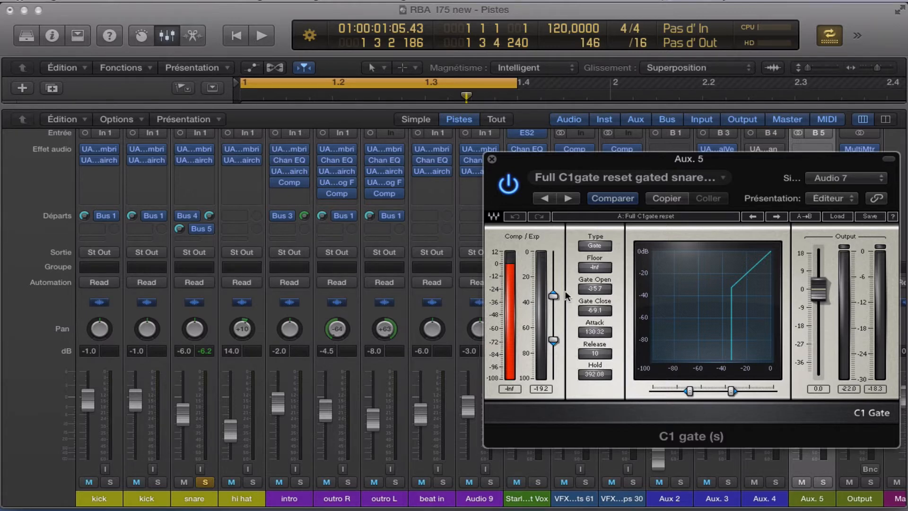
pyautogui.moveTo(594, 215)
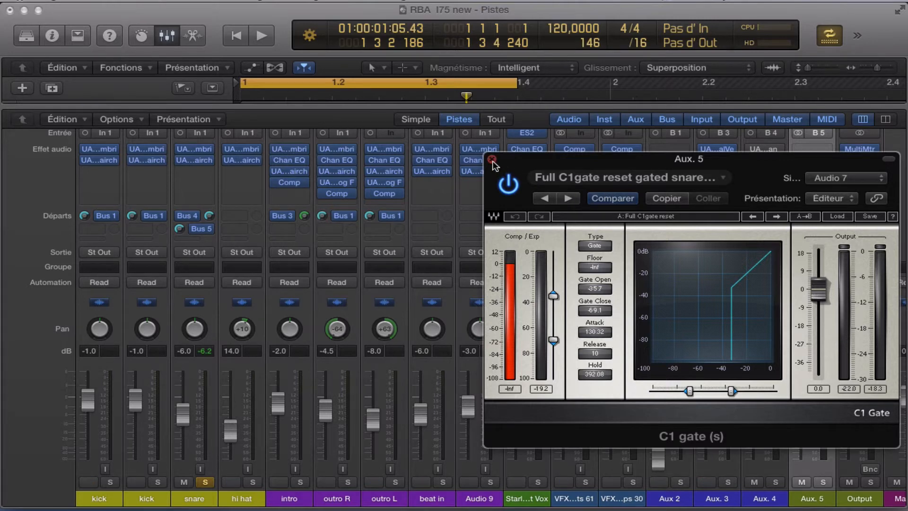
pyautogui.click(494, 160)
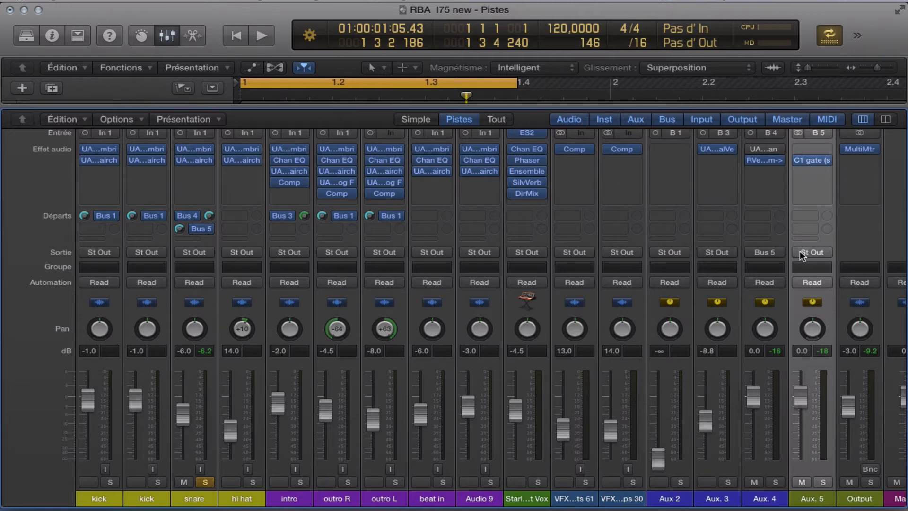
pyautogui.moveTo(816, 257)
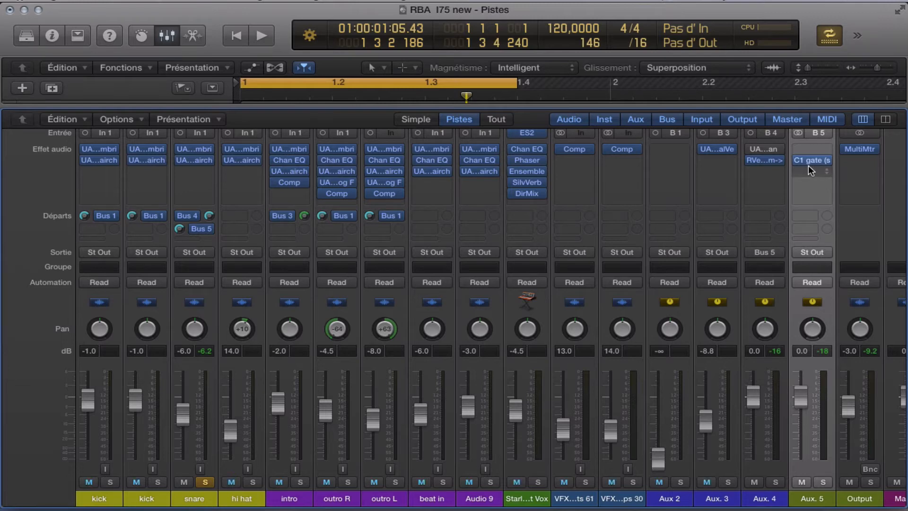
pyautogui.click(810, 161)
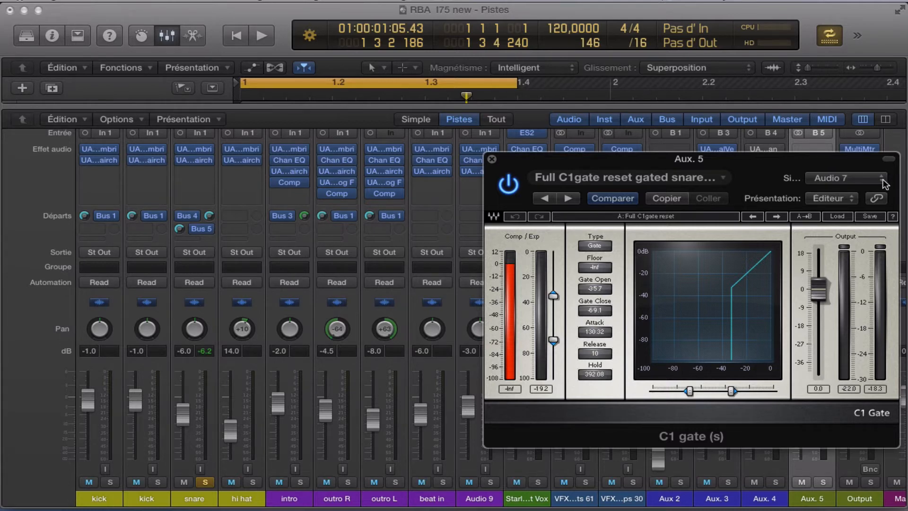
pyautogui.click(843, 178)
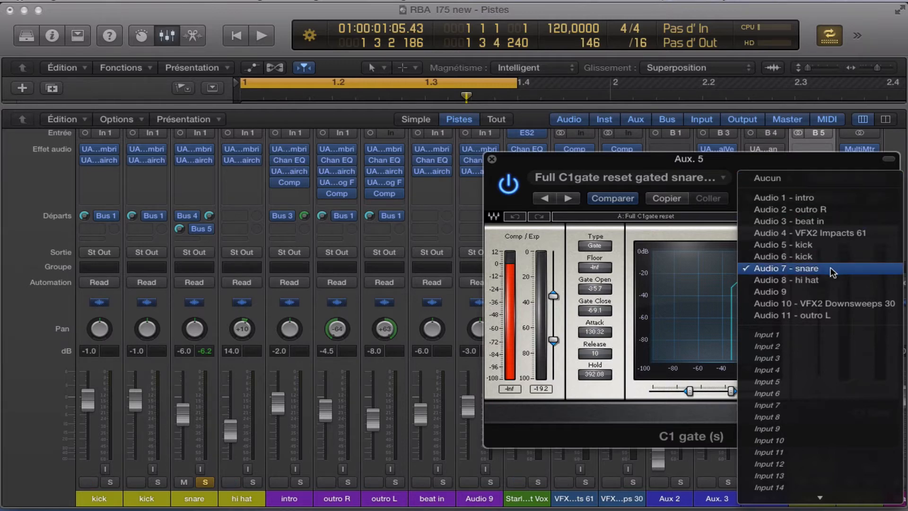
pyautogui.click(785, 268)
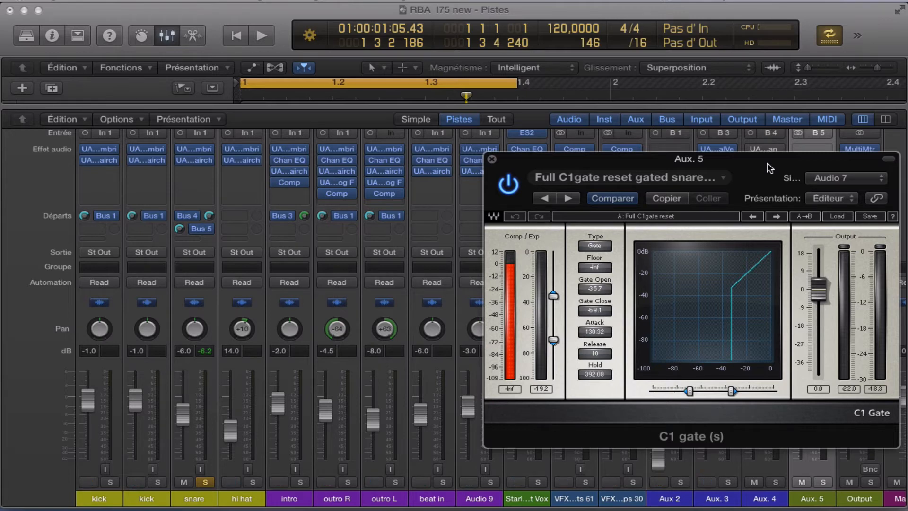
pyautogui.moveTo(533, 181)
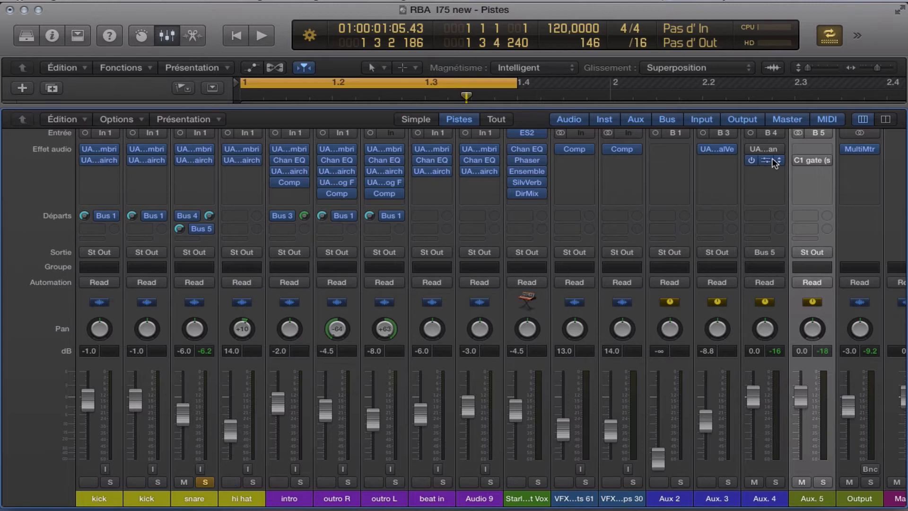
# - Play the song while toggling the Aux 4 reverb bypass off and on to compare
pyautogui.click(763, 160)
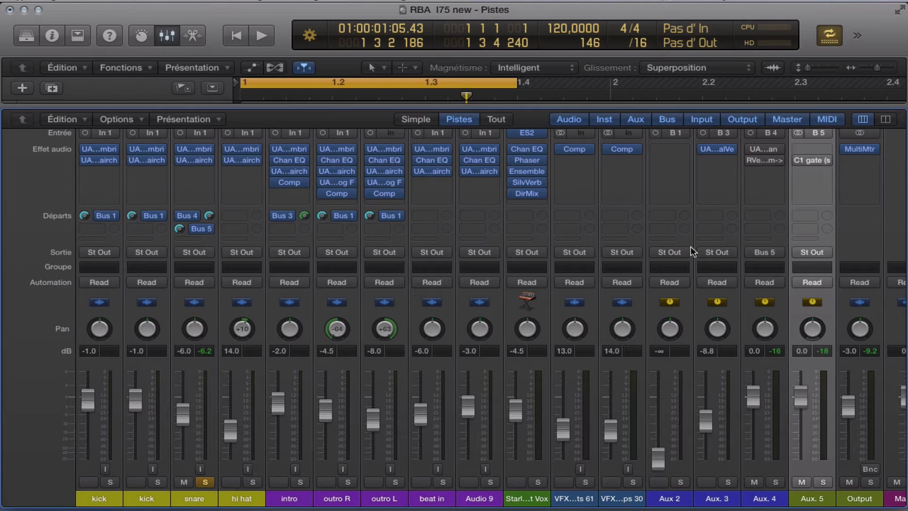
pyautogui.click(261, 36)
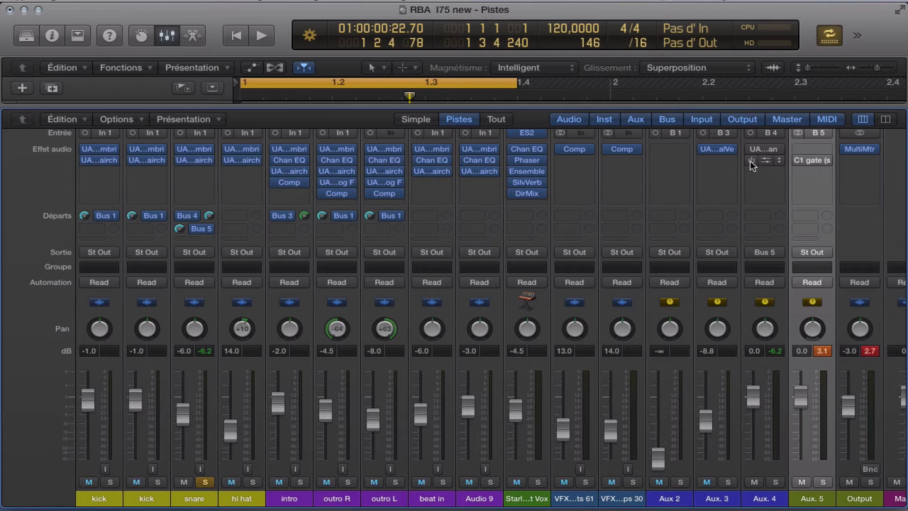
pyautogui.click(263, 36)
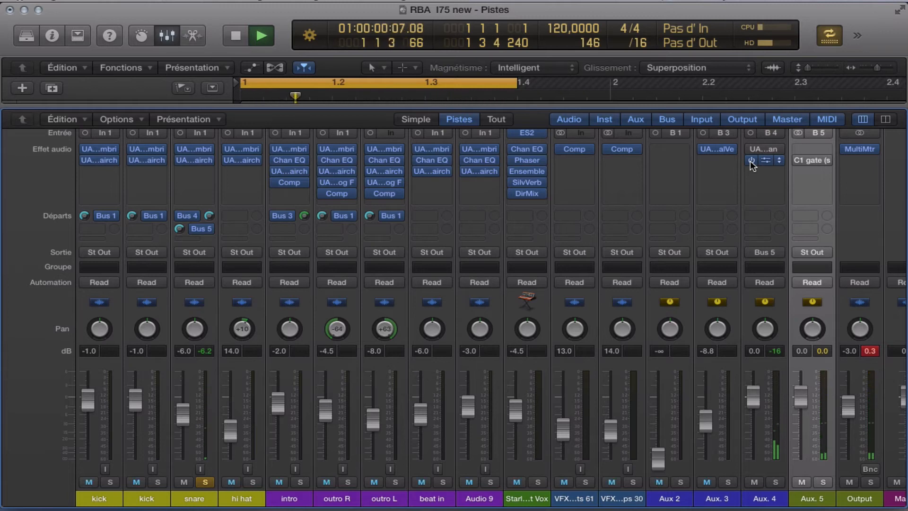
pyautogui.click(261, 36)
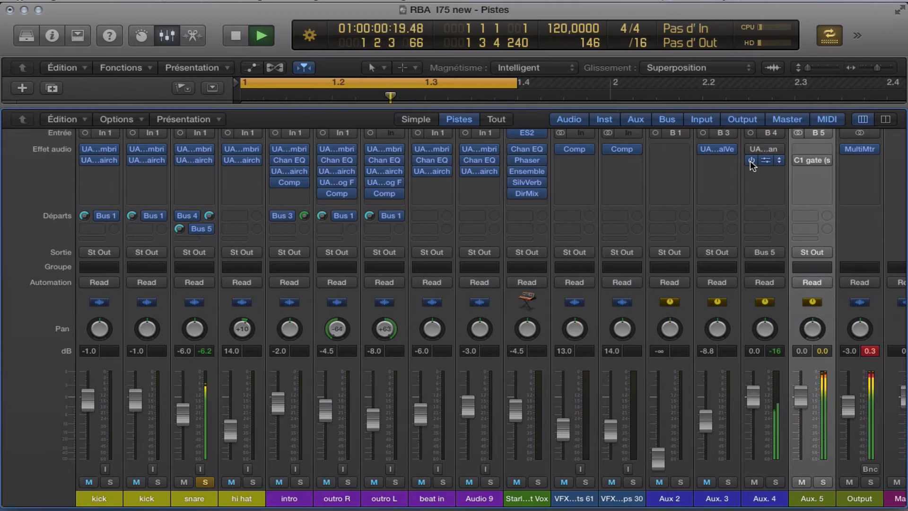
pyautogui.click(262, 35)
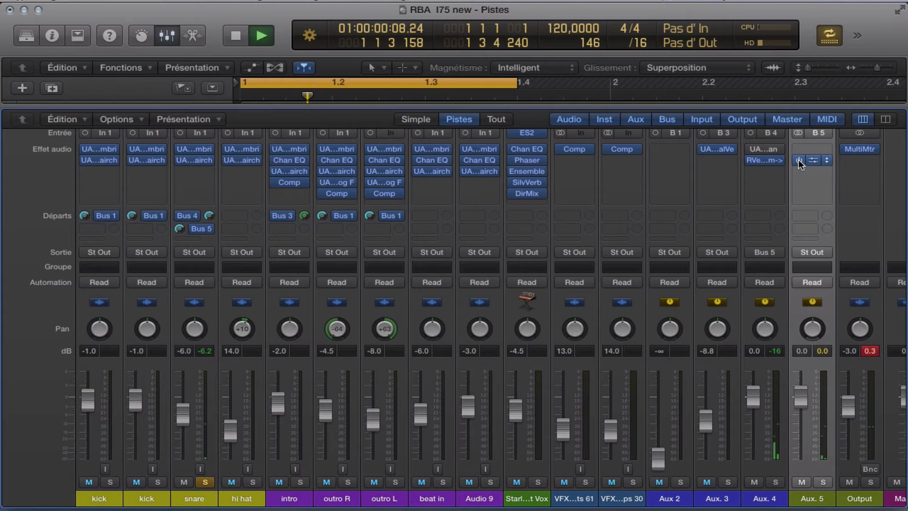
# - Toggle the Aux 5 C1 gate bypass twice during playback, then reopen the gate window
pyautogui.click(261, 35)
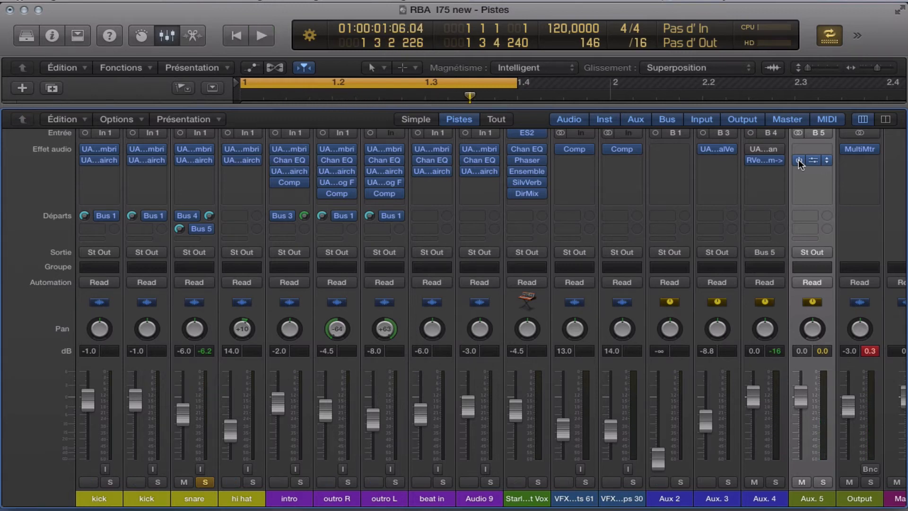
pyautogui.click(261, 35)
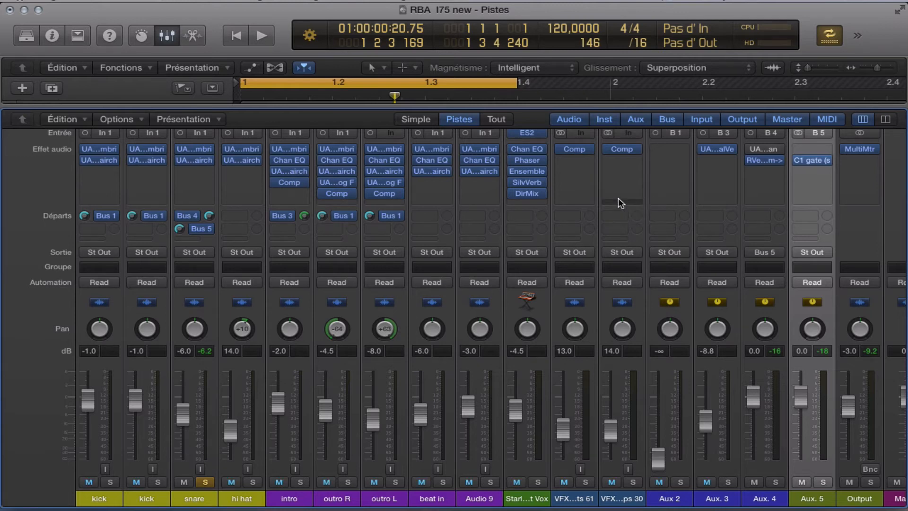
pyautogui.click(810, 160)
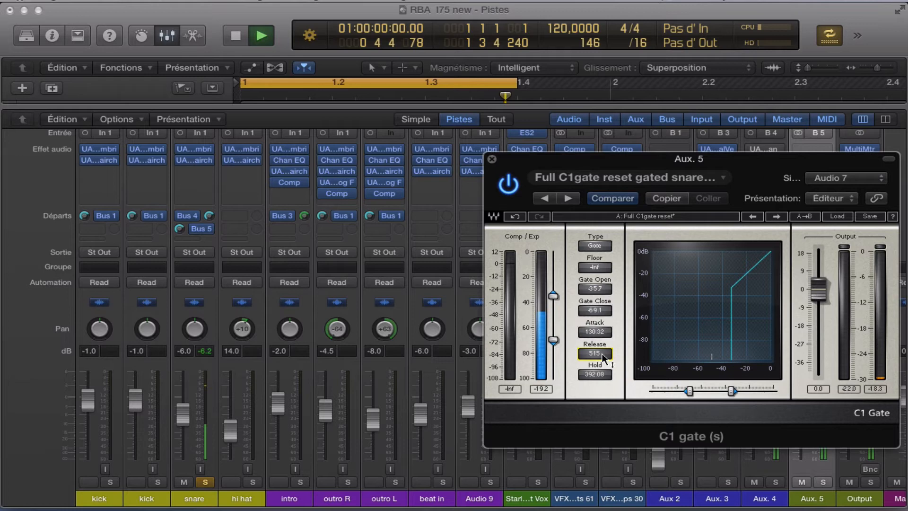
# - Set the C1 gate to Open -27.1, Close -63.7, Attack 42.66, Release 90, Hold 15.14
pyautogui.click(263, 35)
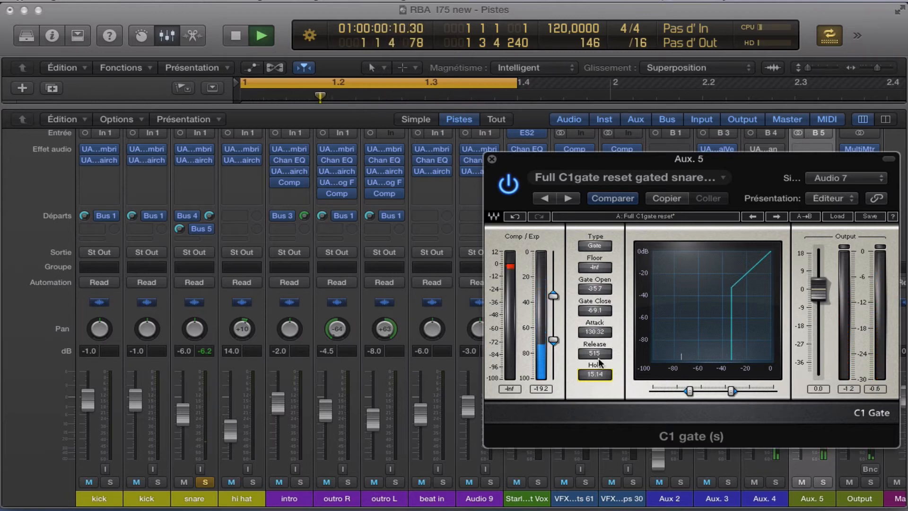
pyautogui.click(594, 354)
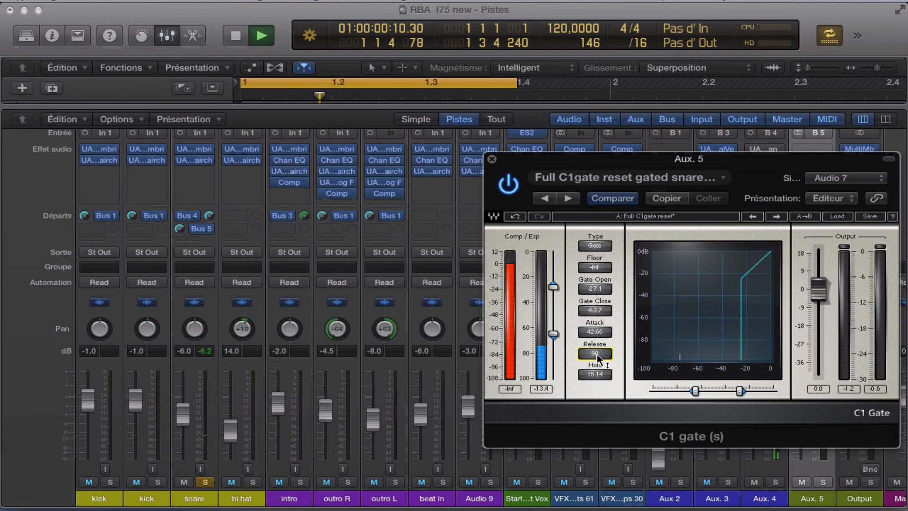
pyautogui.click(263, 36)
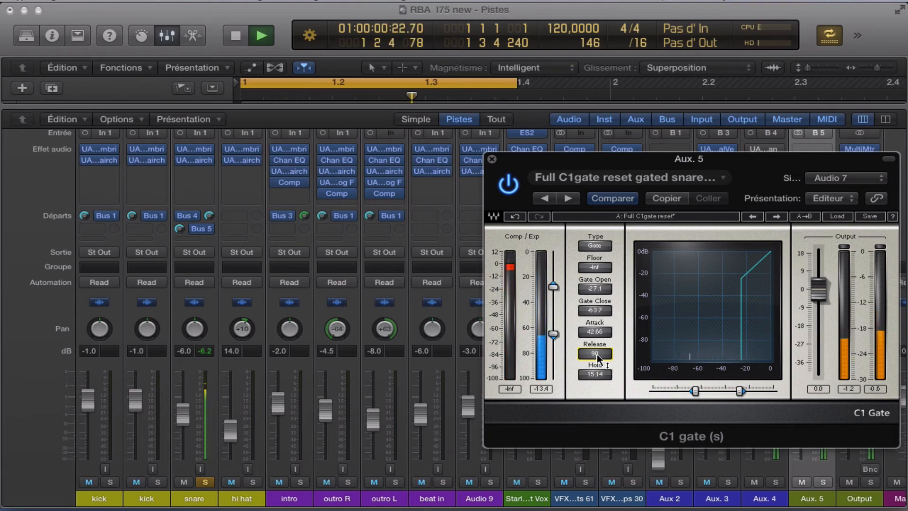
# - Stop playback and return to the song start, keeping the gate's release at 90
pyautogui.click(268, 35)
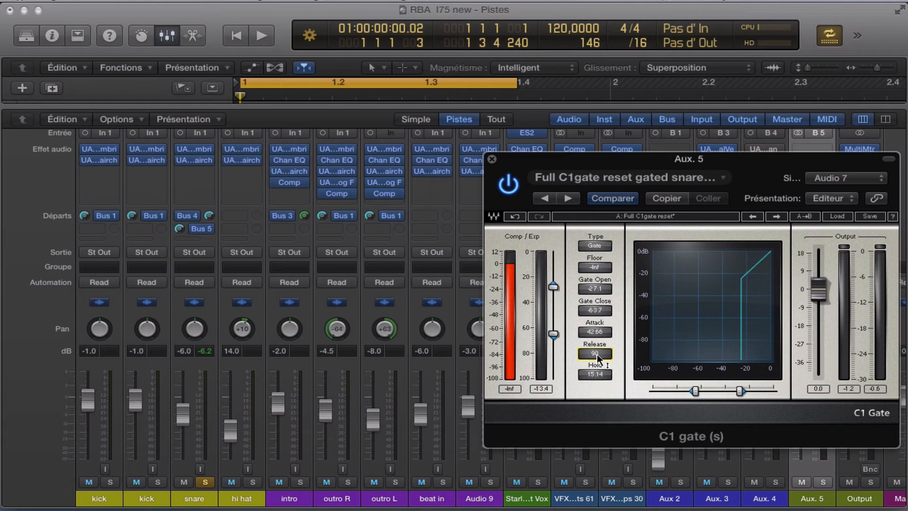
pyautogui.moveTo(642, 353)
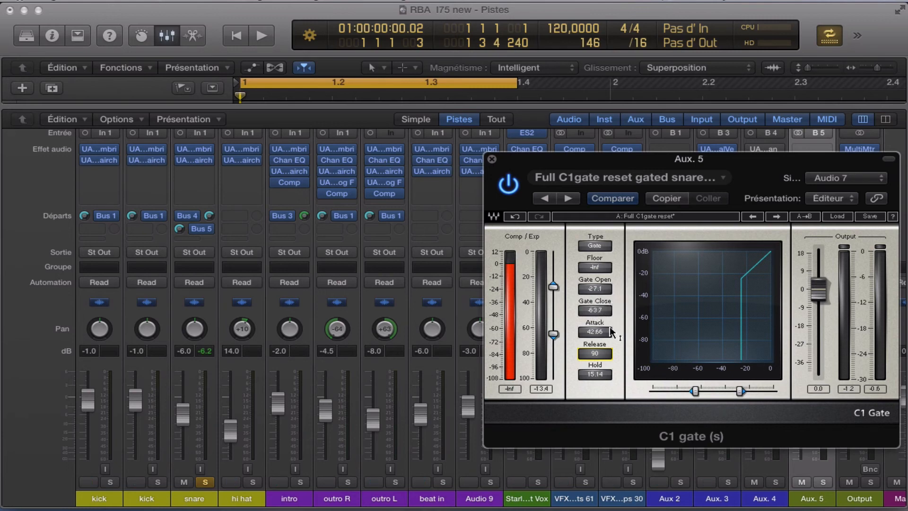
pyautogui.moveTo(629, 361)
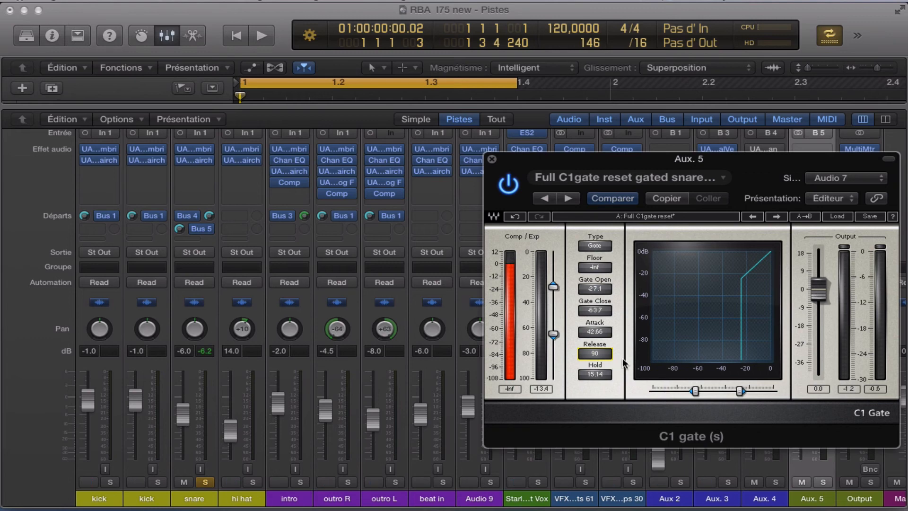
pyautogui.moveTo(620, 364)
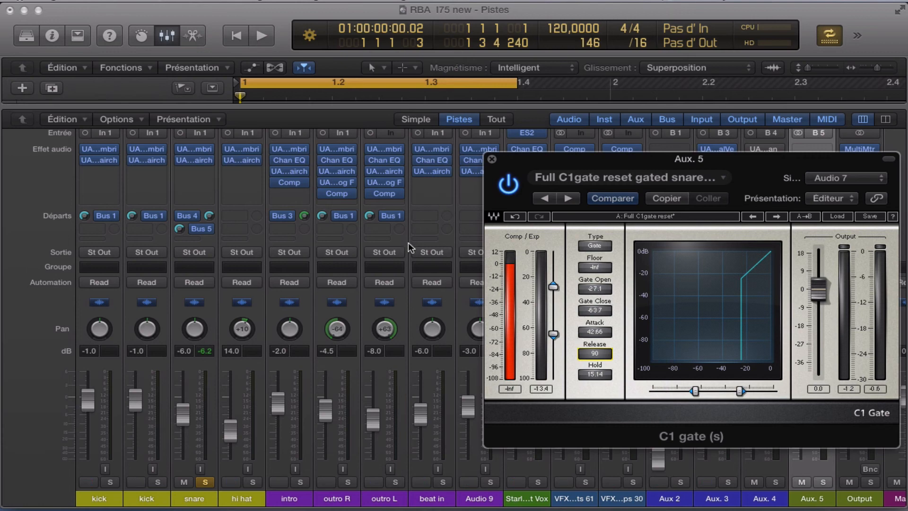
pyautogui.moveTo(469, 327)
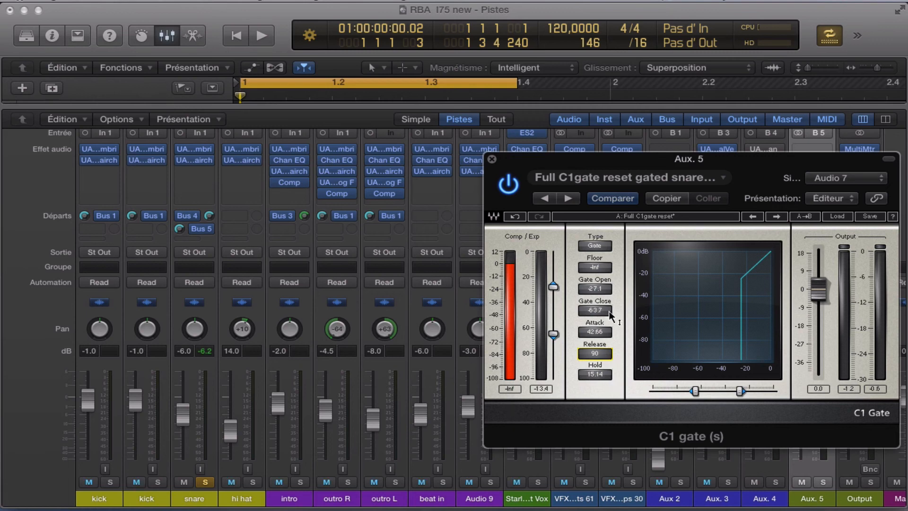
pyautogui.moveTo(614, 340)
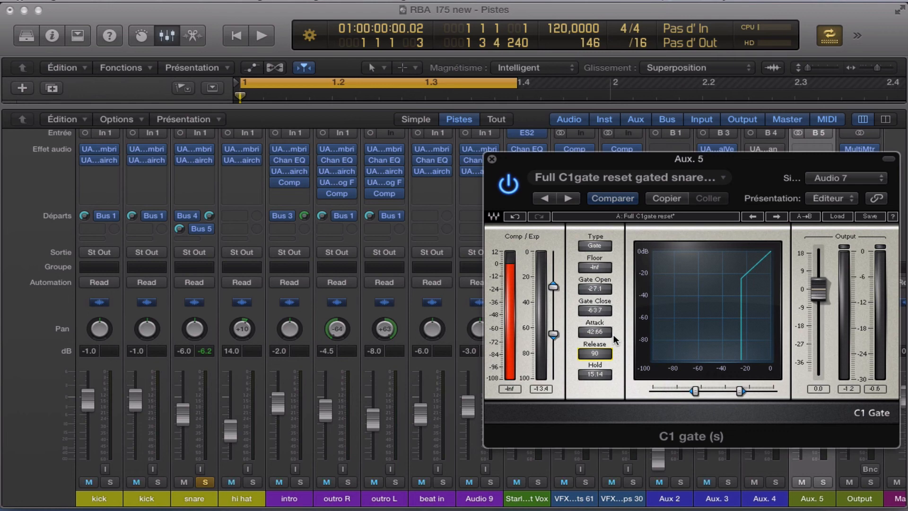
pyautogui.moveTo(620, 365)
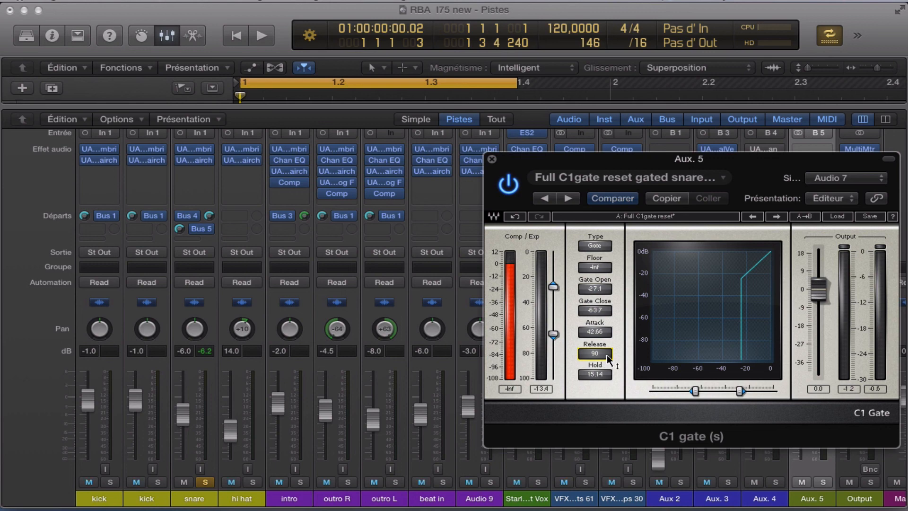
pyautogui.moveTo(602, 362)
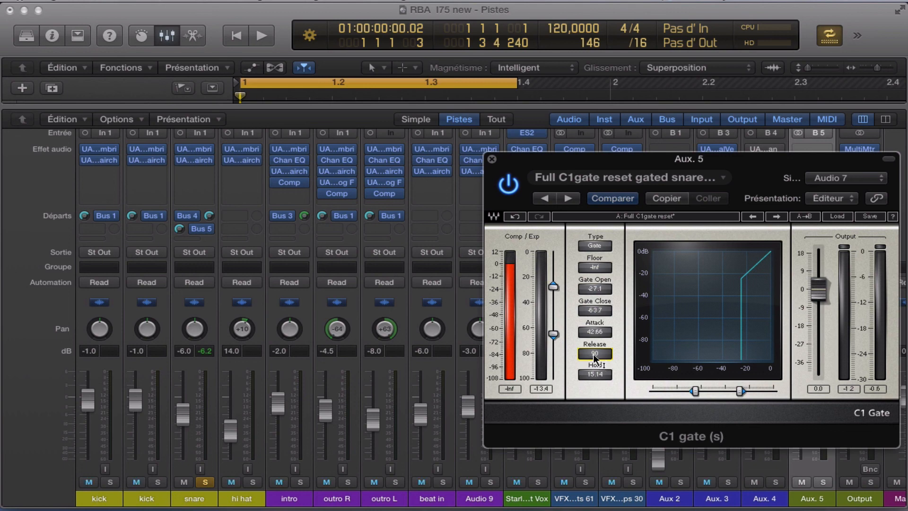